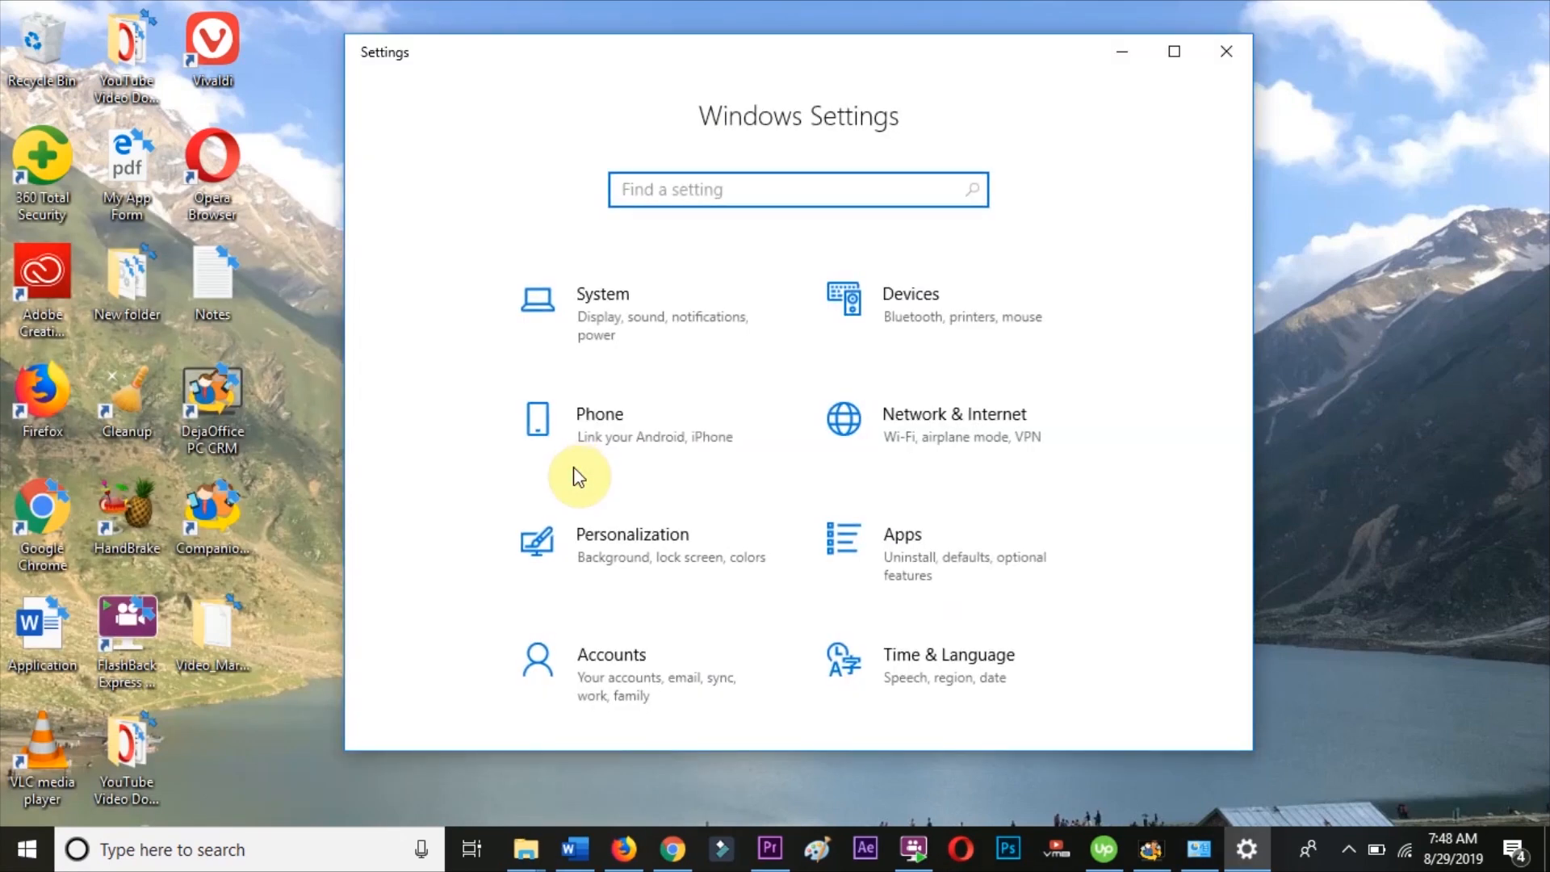
mouse_move(838, 317)
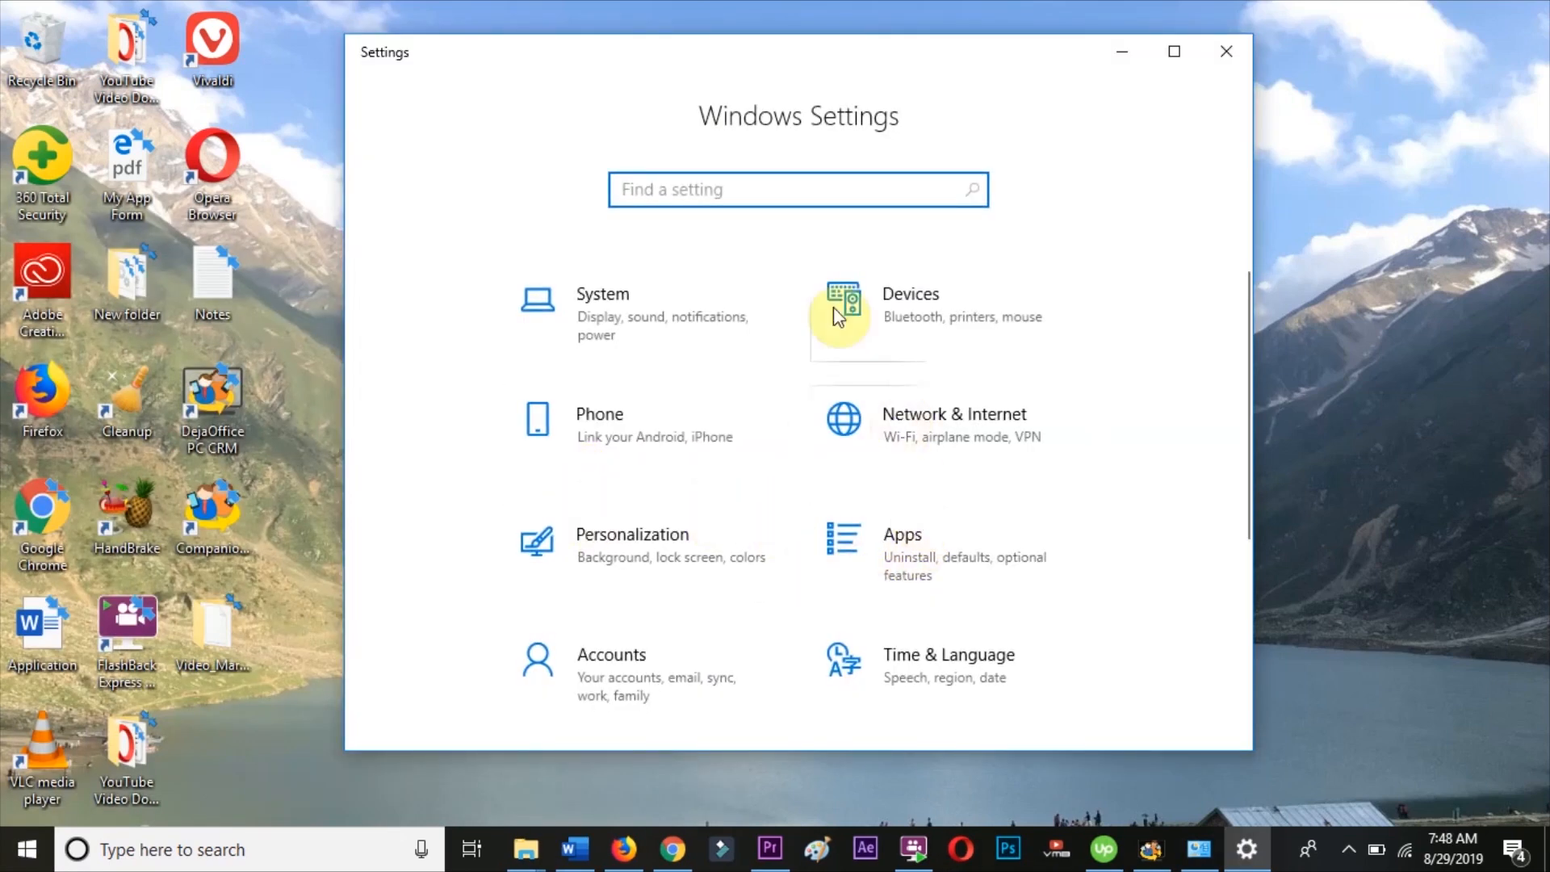
mouse_move(957, 551)
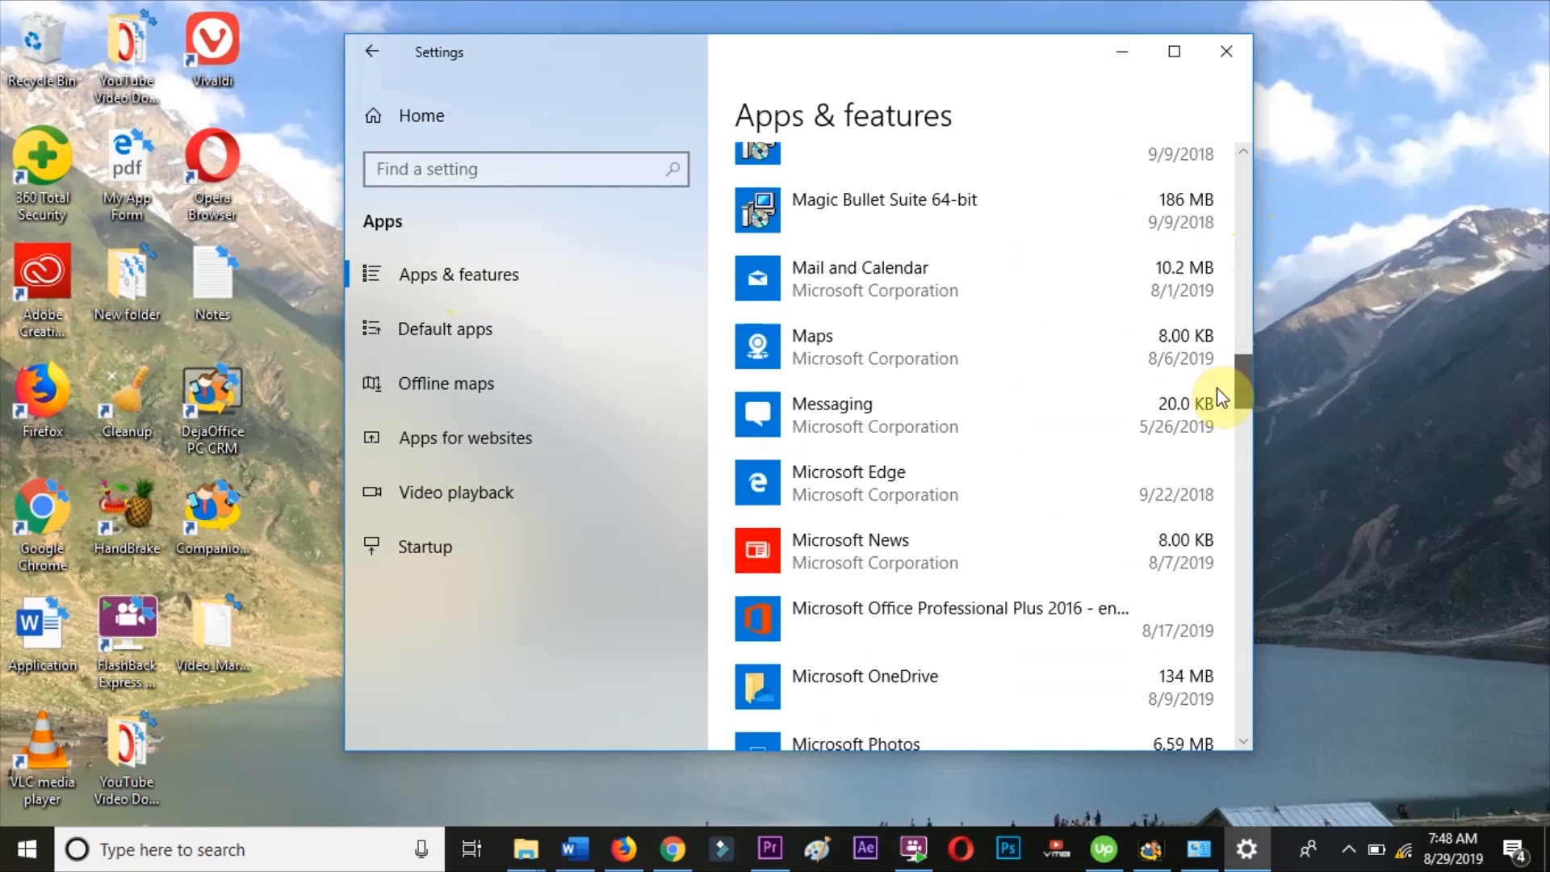
Expand the Microsoft Office Professional Plus 2016 entry in the Apps & features list.
scroll(down, 3)
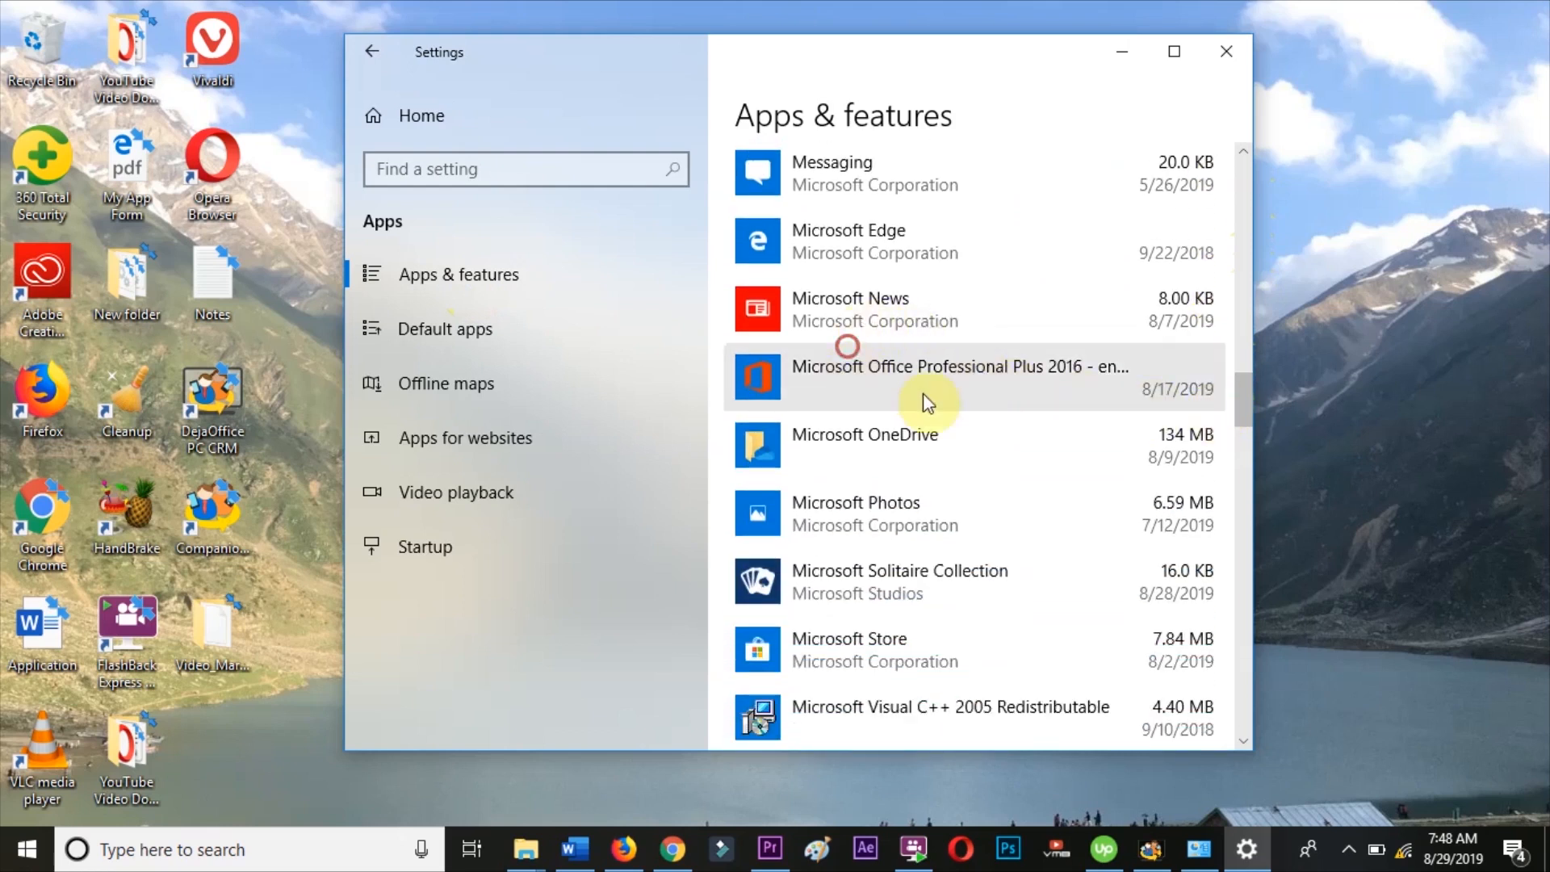
click(958, 377)
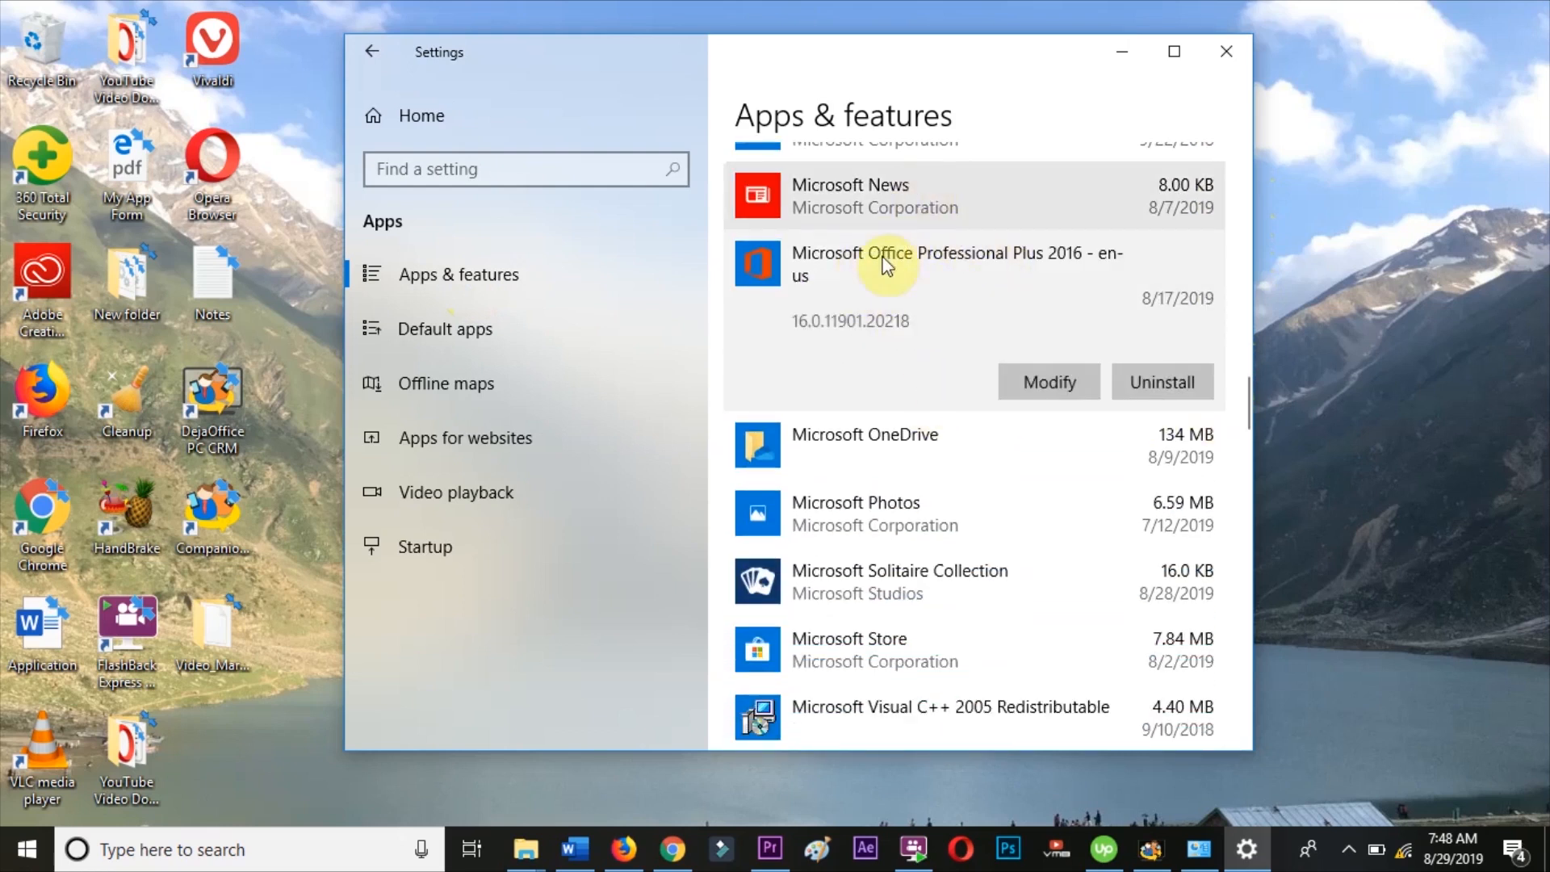
mouse_move(877, 377)
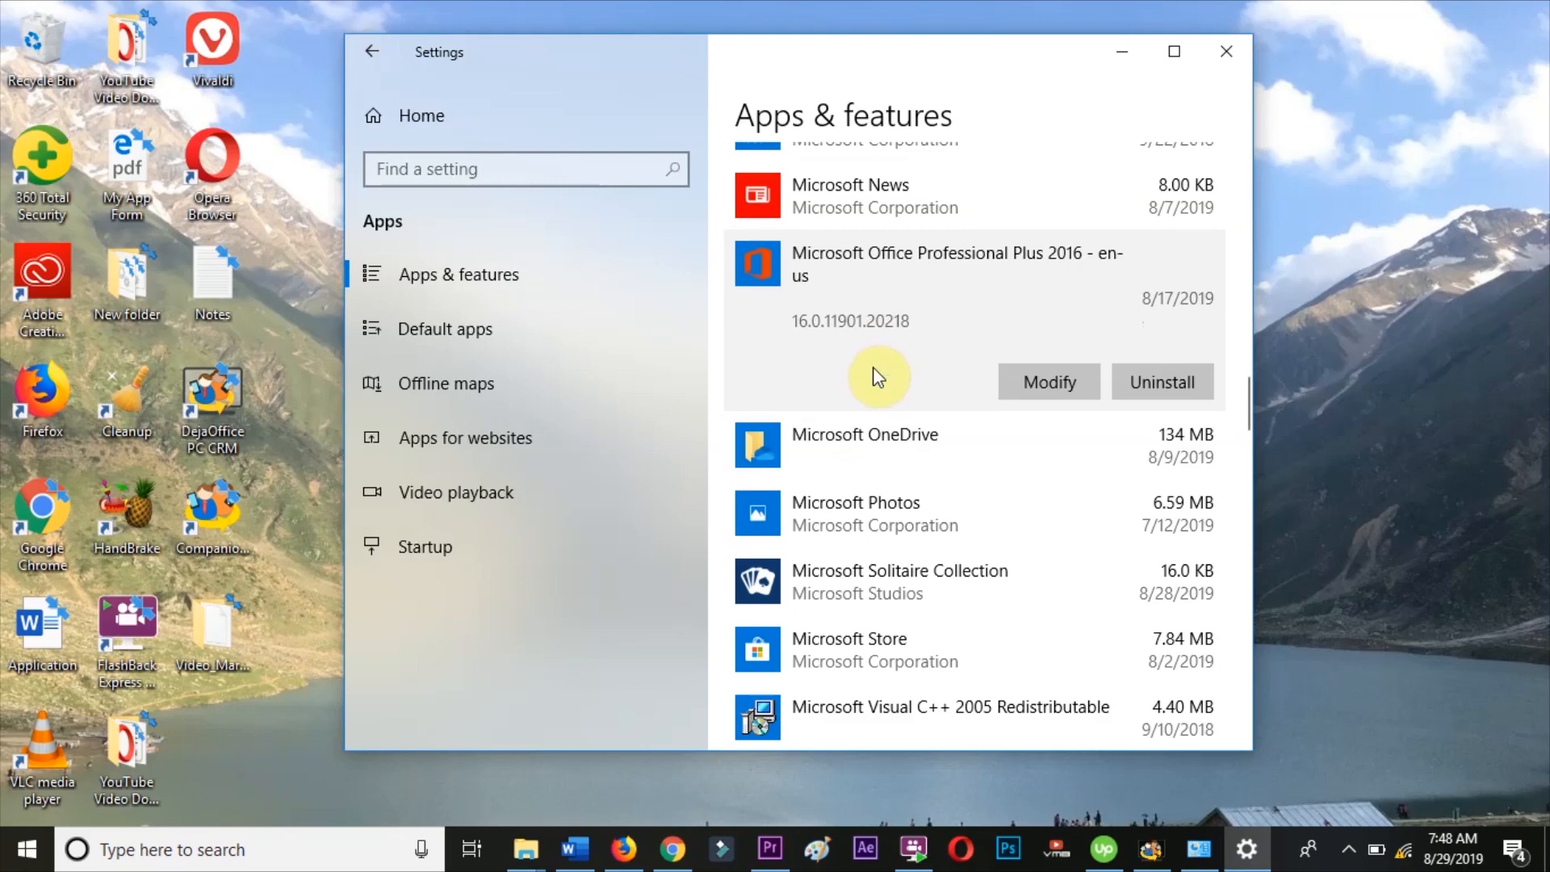
Run a Quick Repair on Office Professional Plus 2016 via Modify and dismiss the completion message.
click(1048, 382)
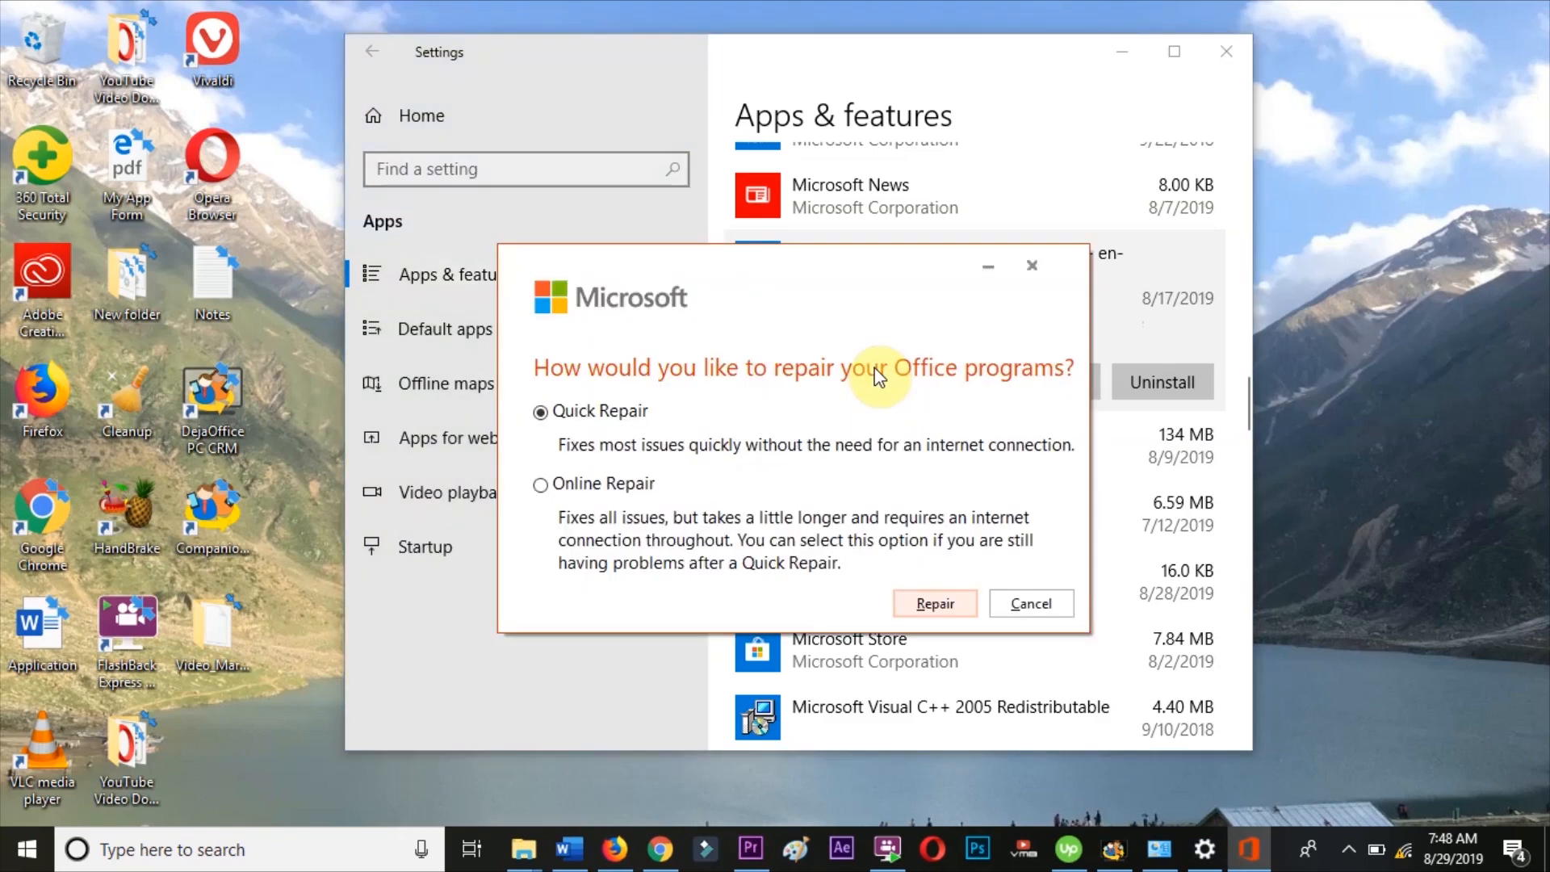
mouse_move(712, 395)
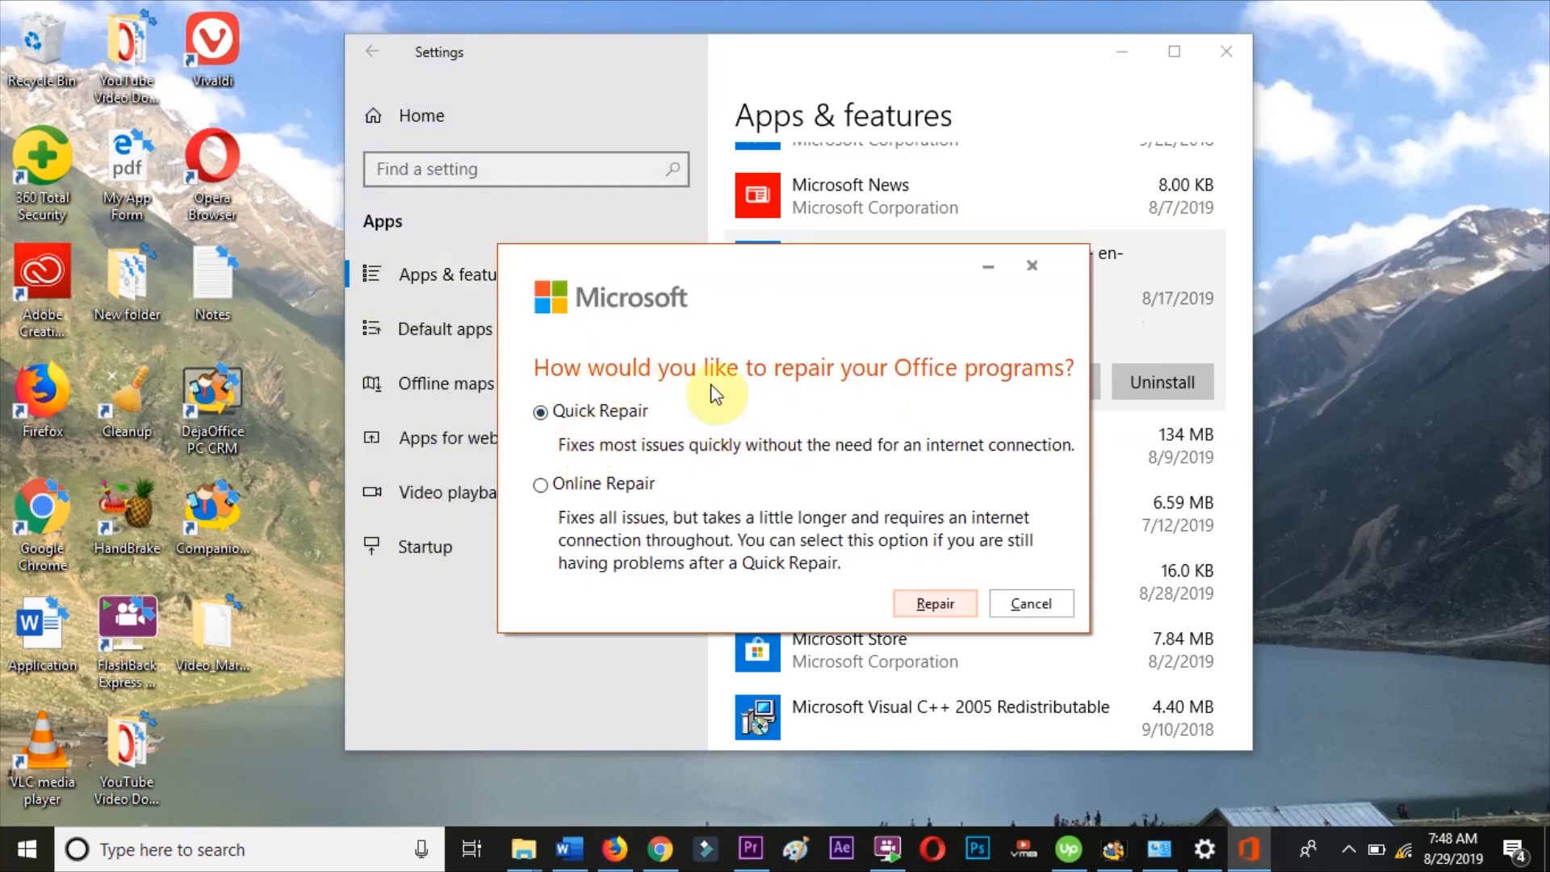
mouse_move(964, 599)
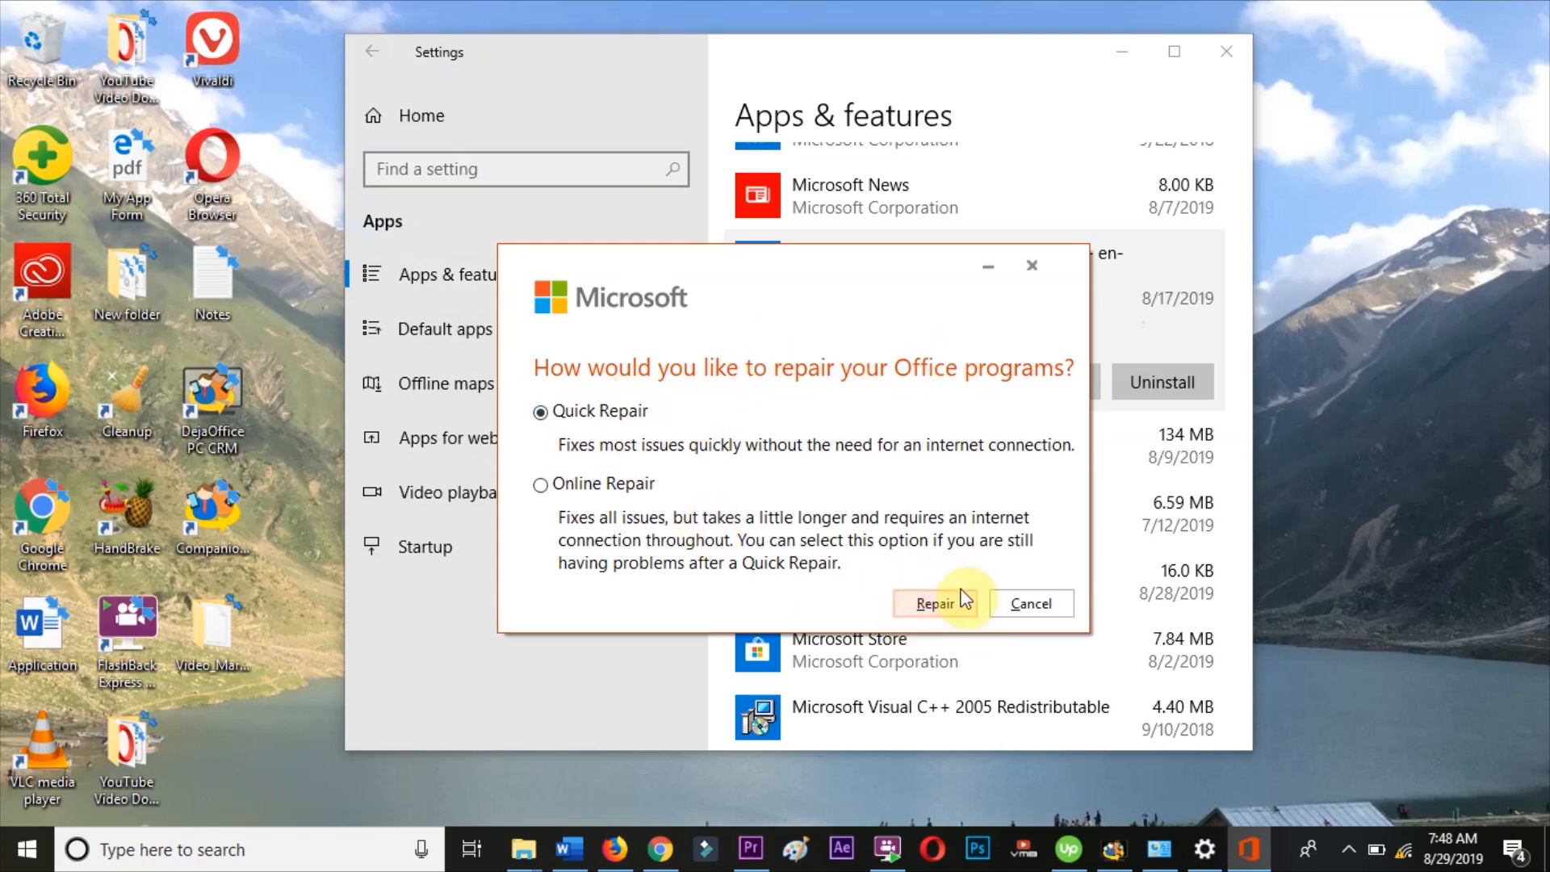
click(934, 603)
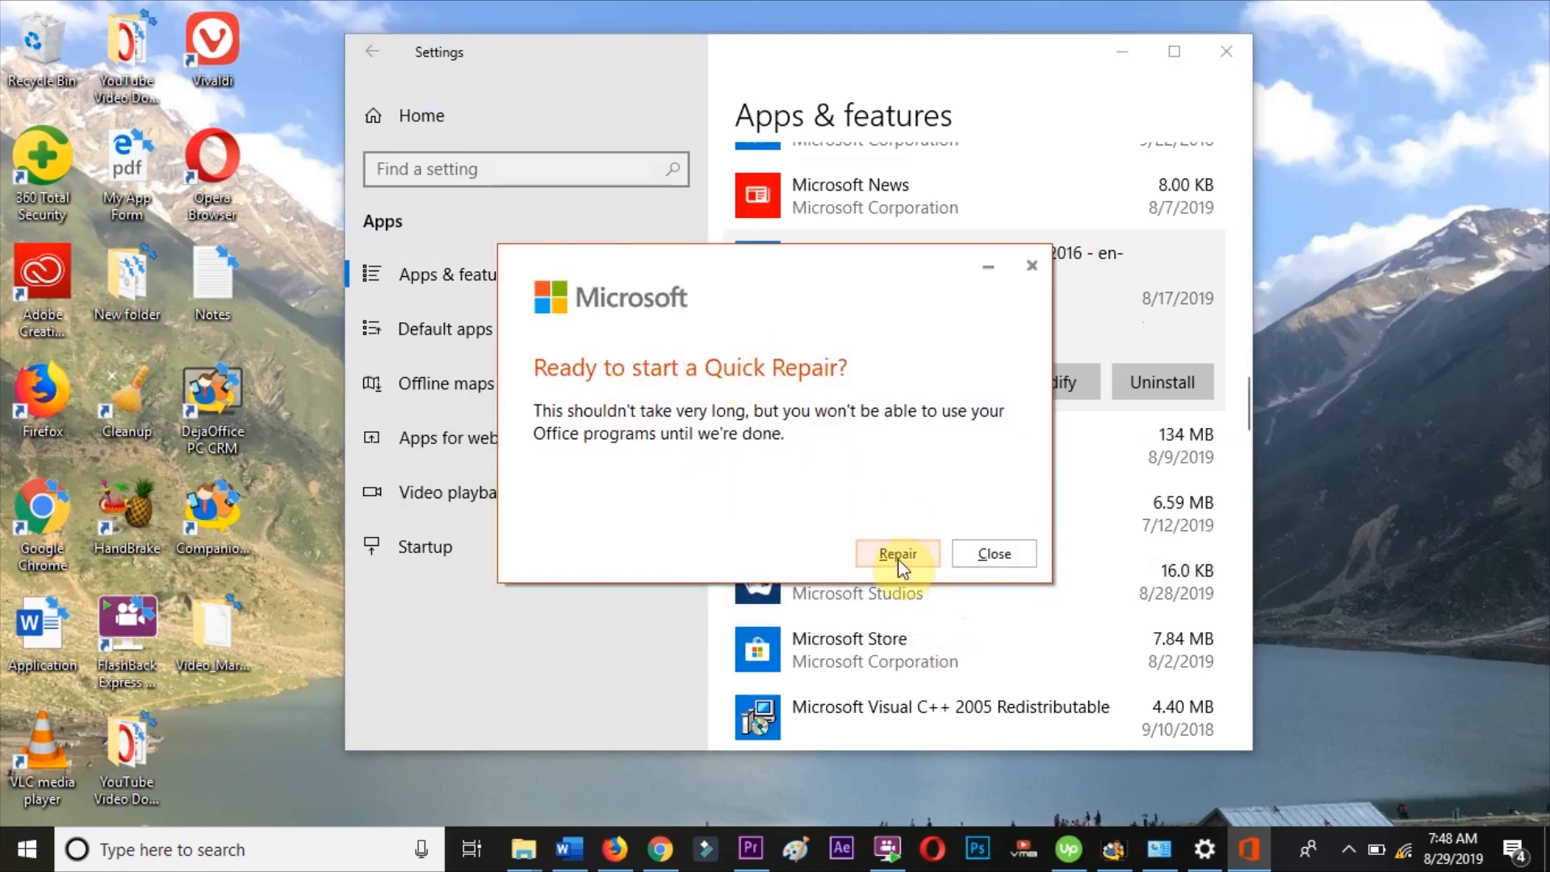
click(895, 554)
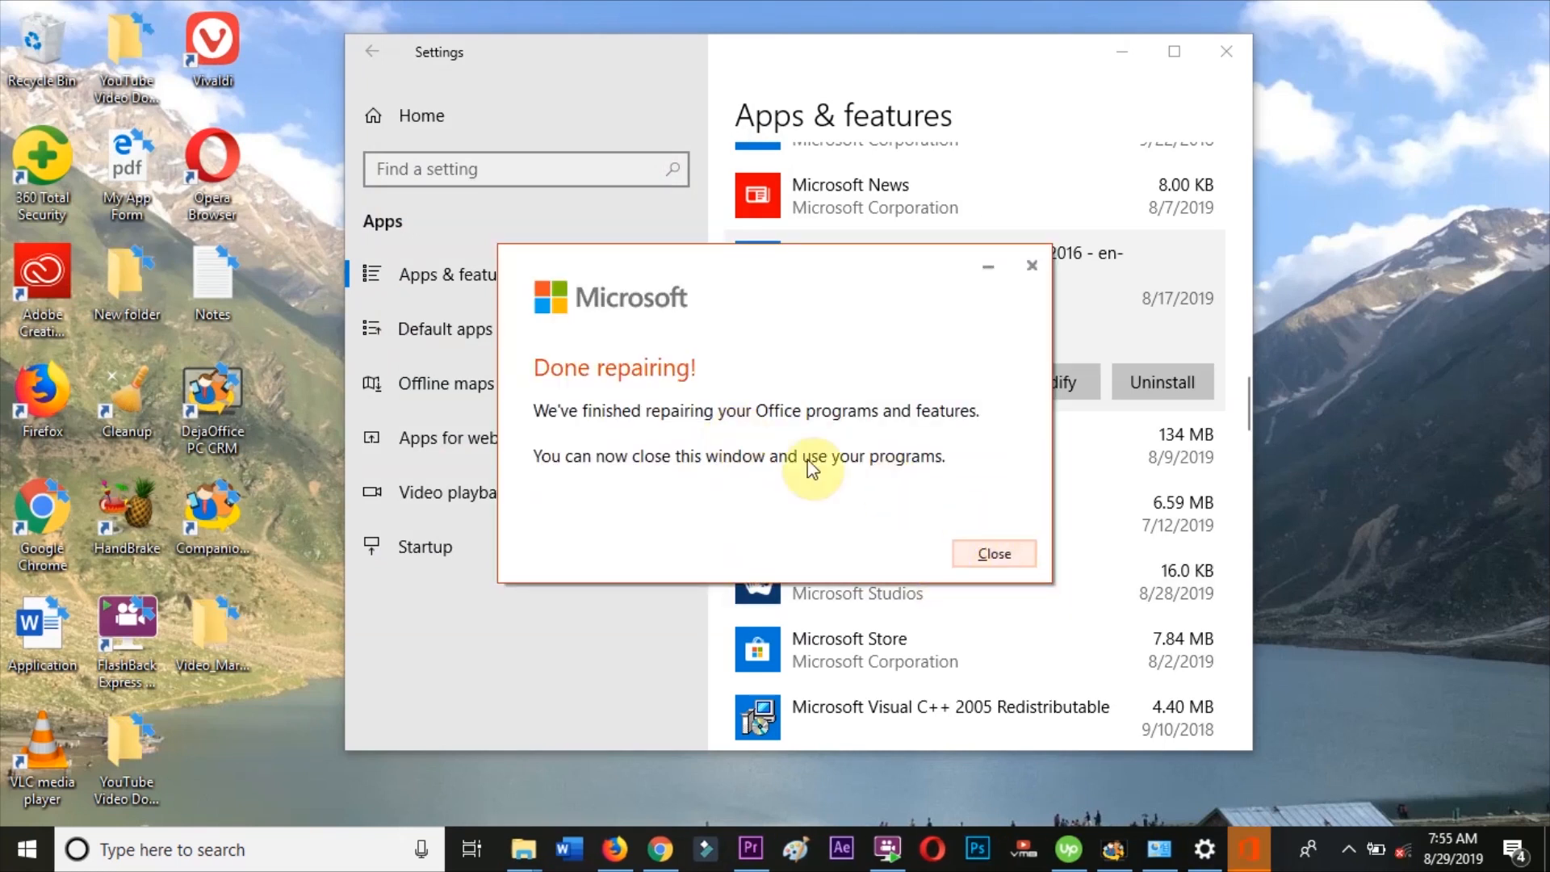
mouse_move(702, 484)
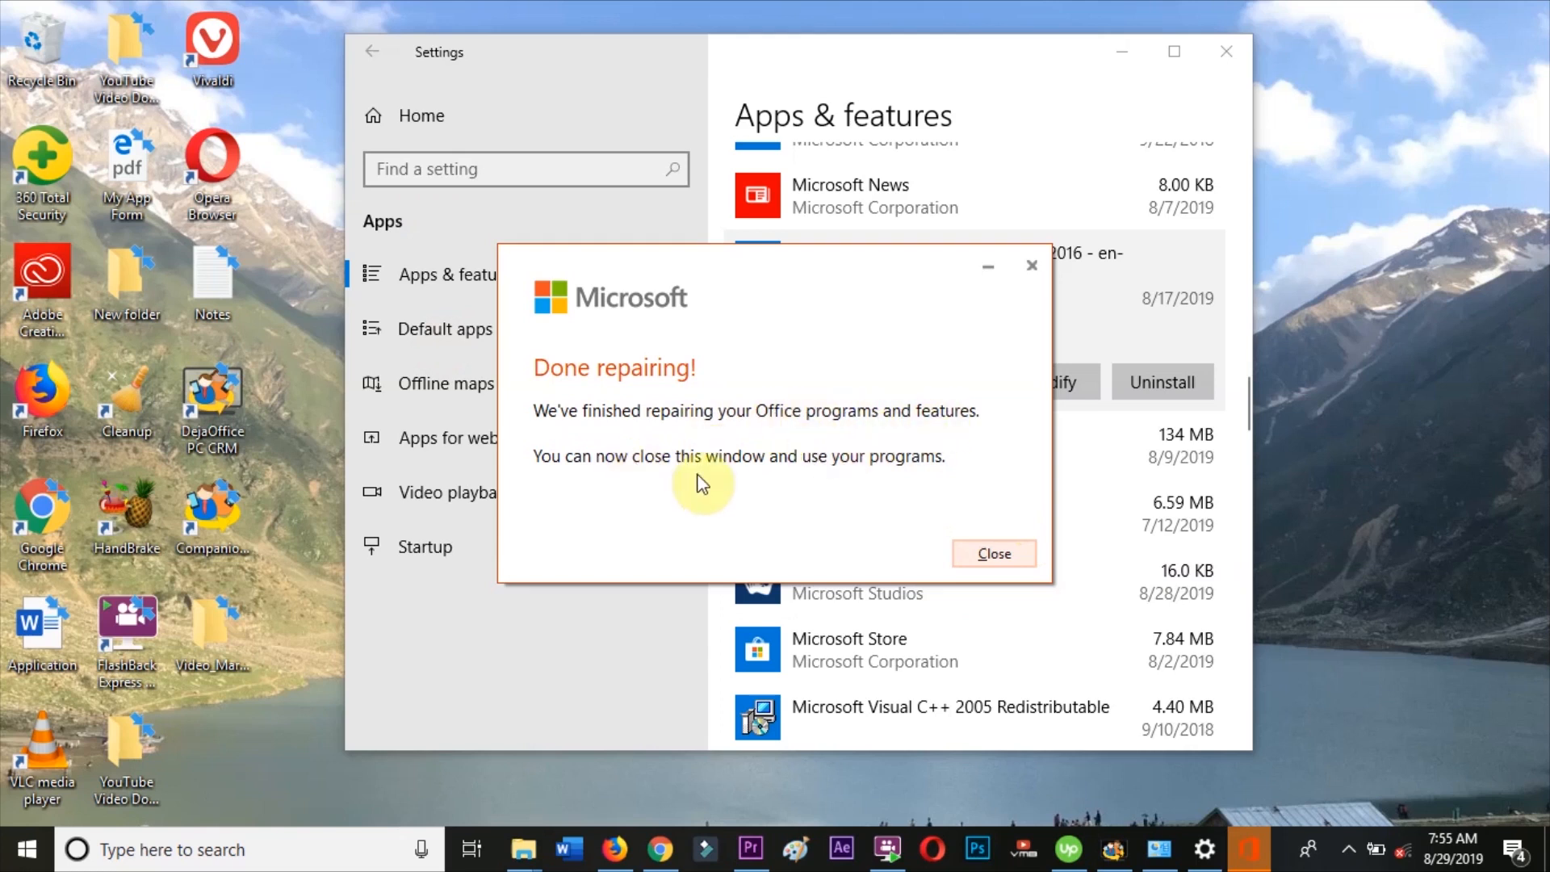
click(994, 554)
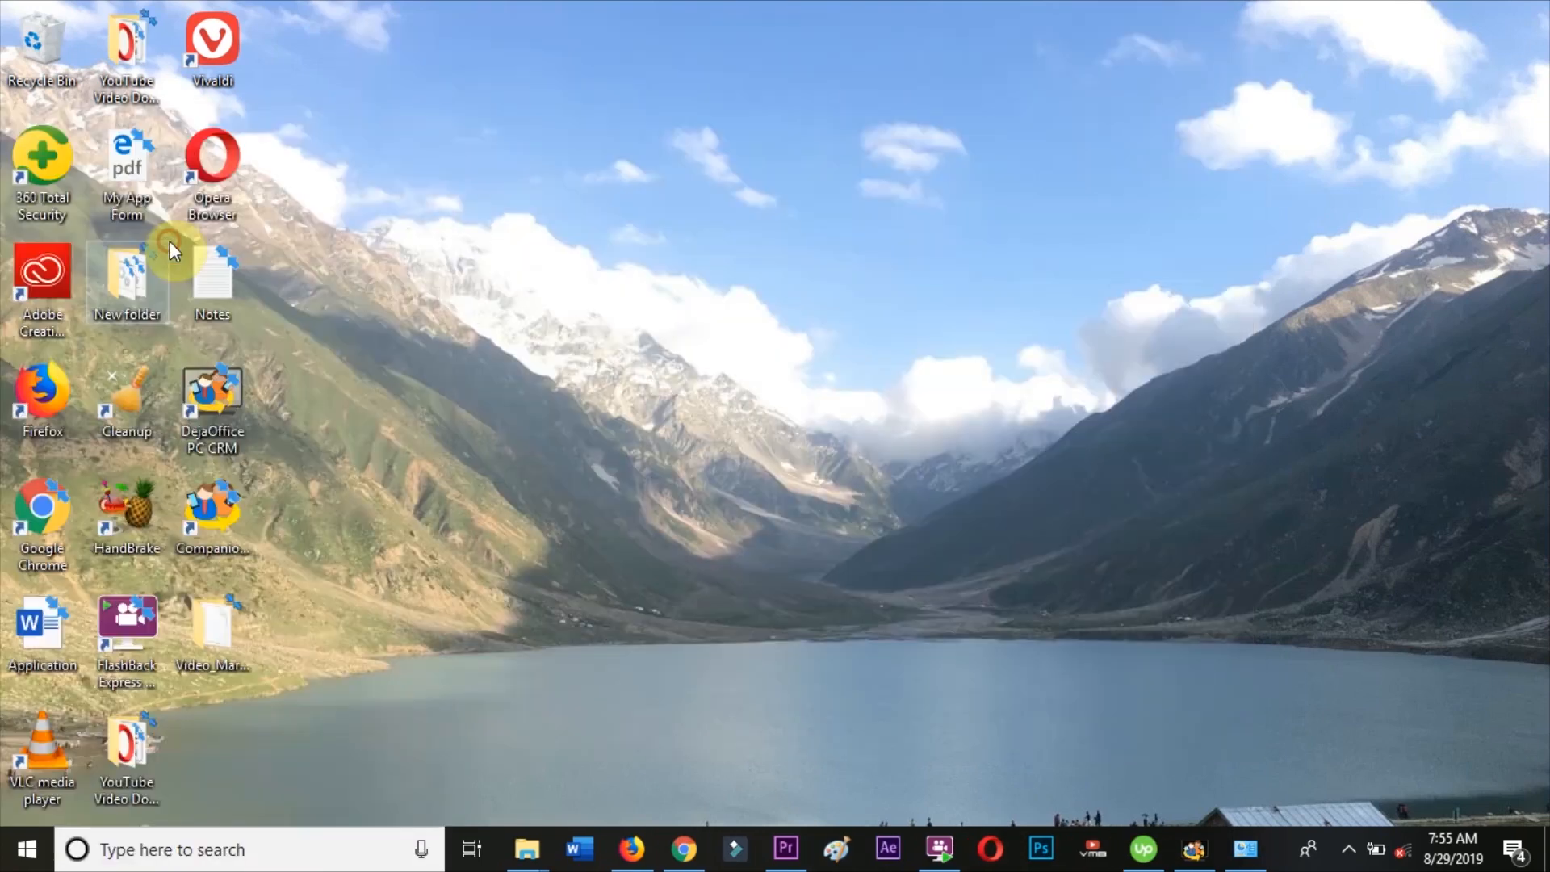
mouse_move(558, 538)
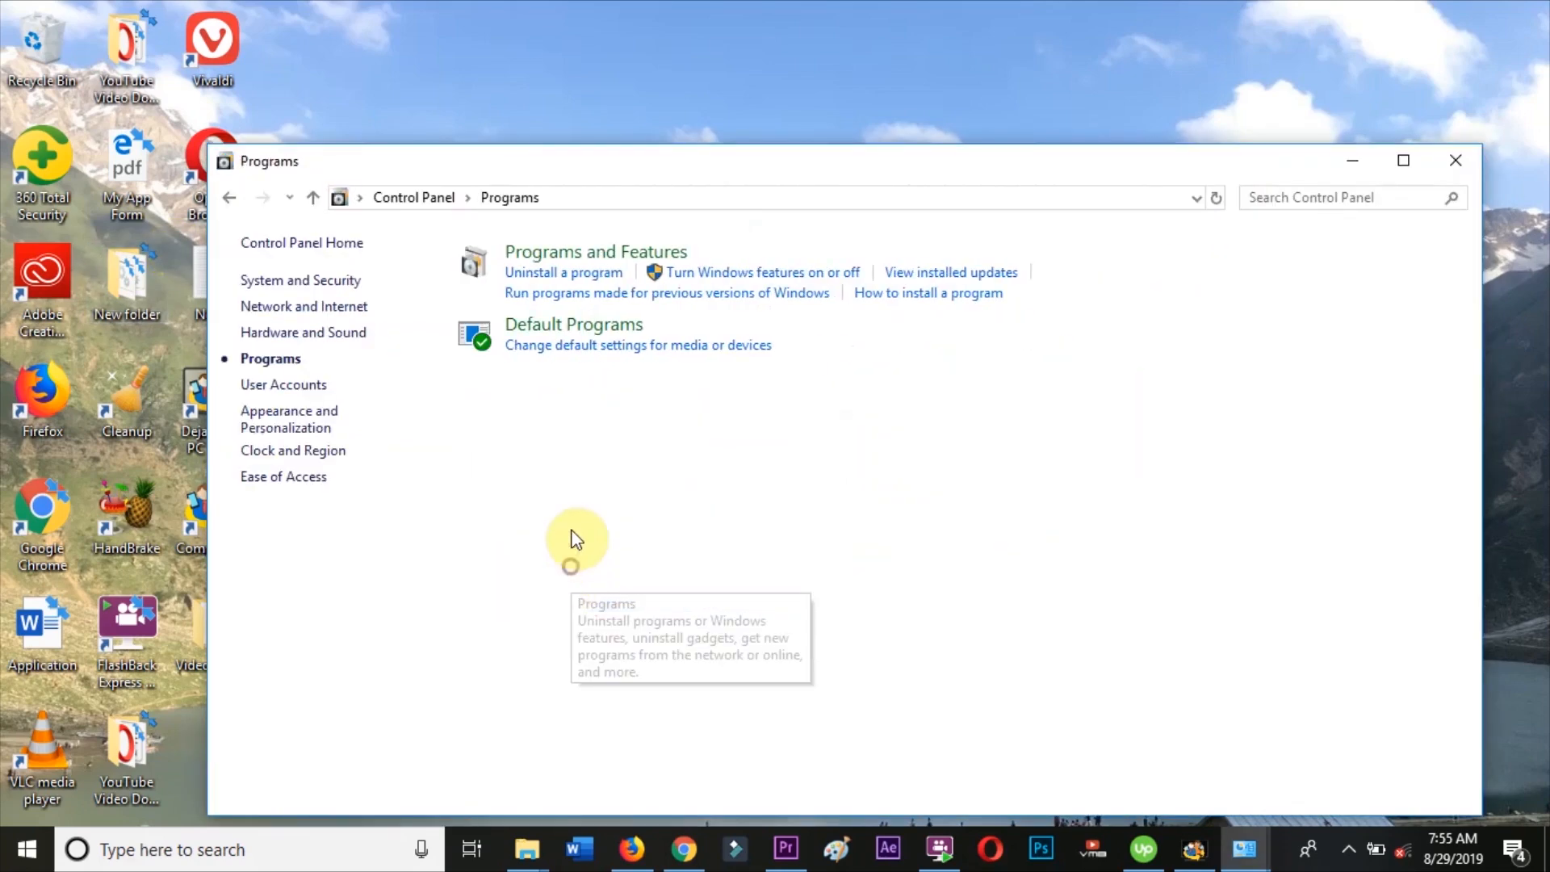
mouse_move(576, 402)
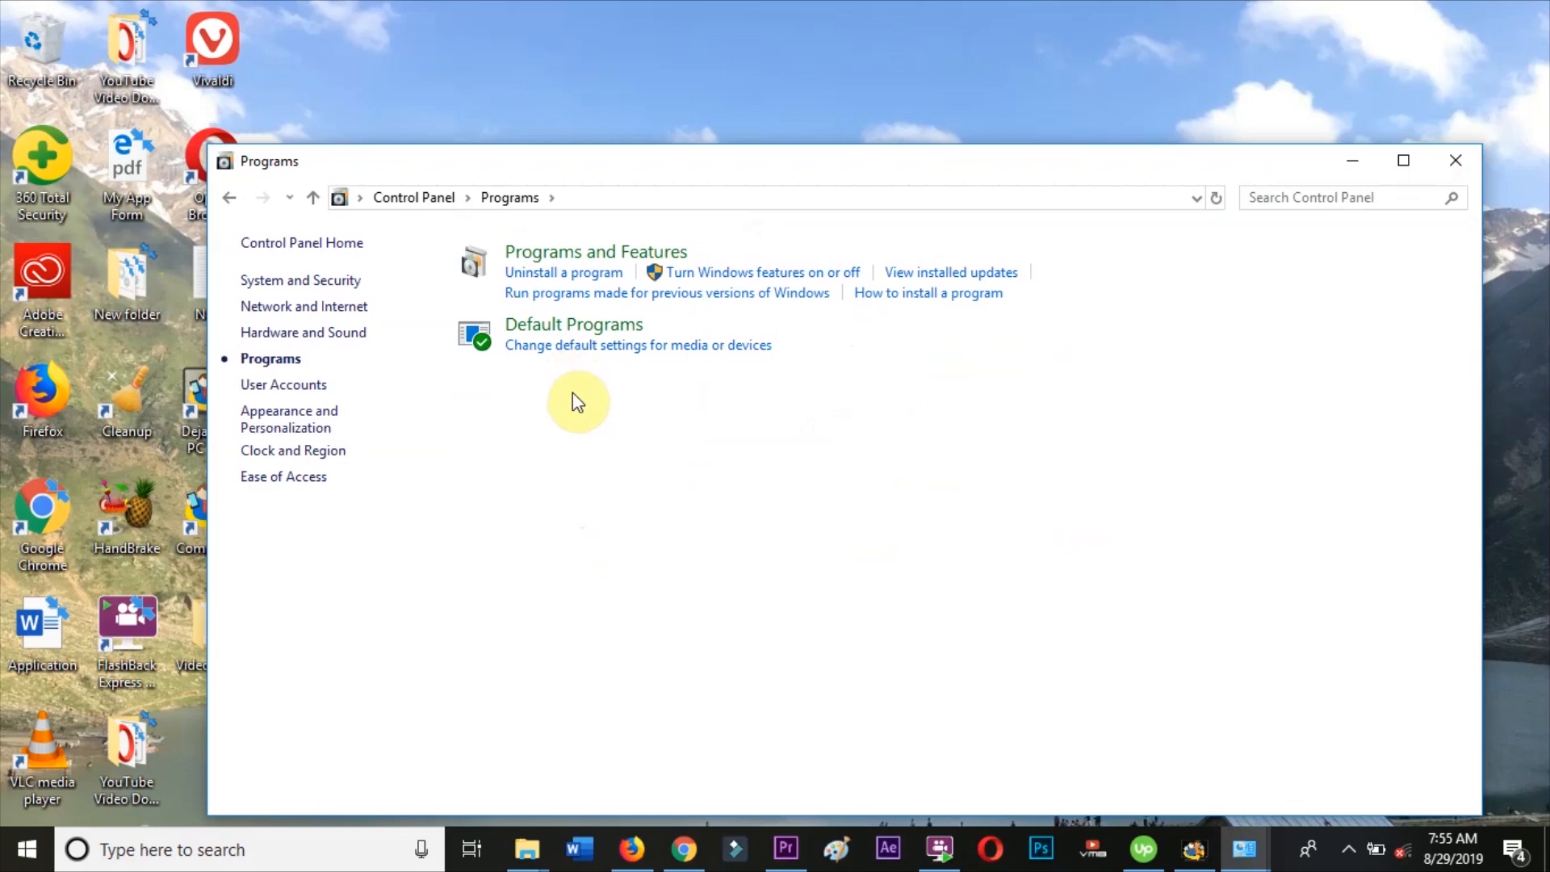
mouse_move(596, 251)
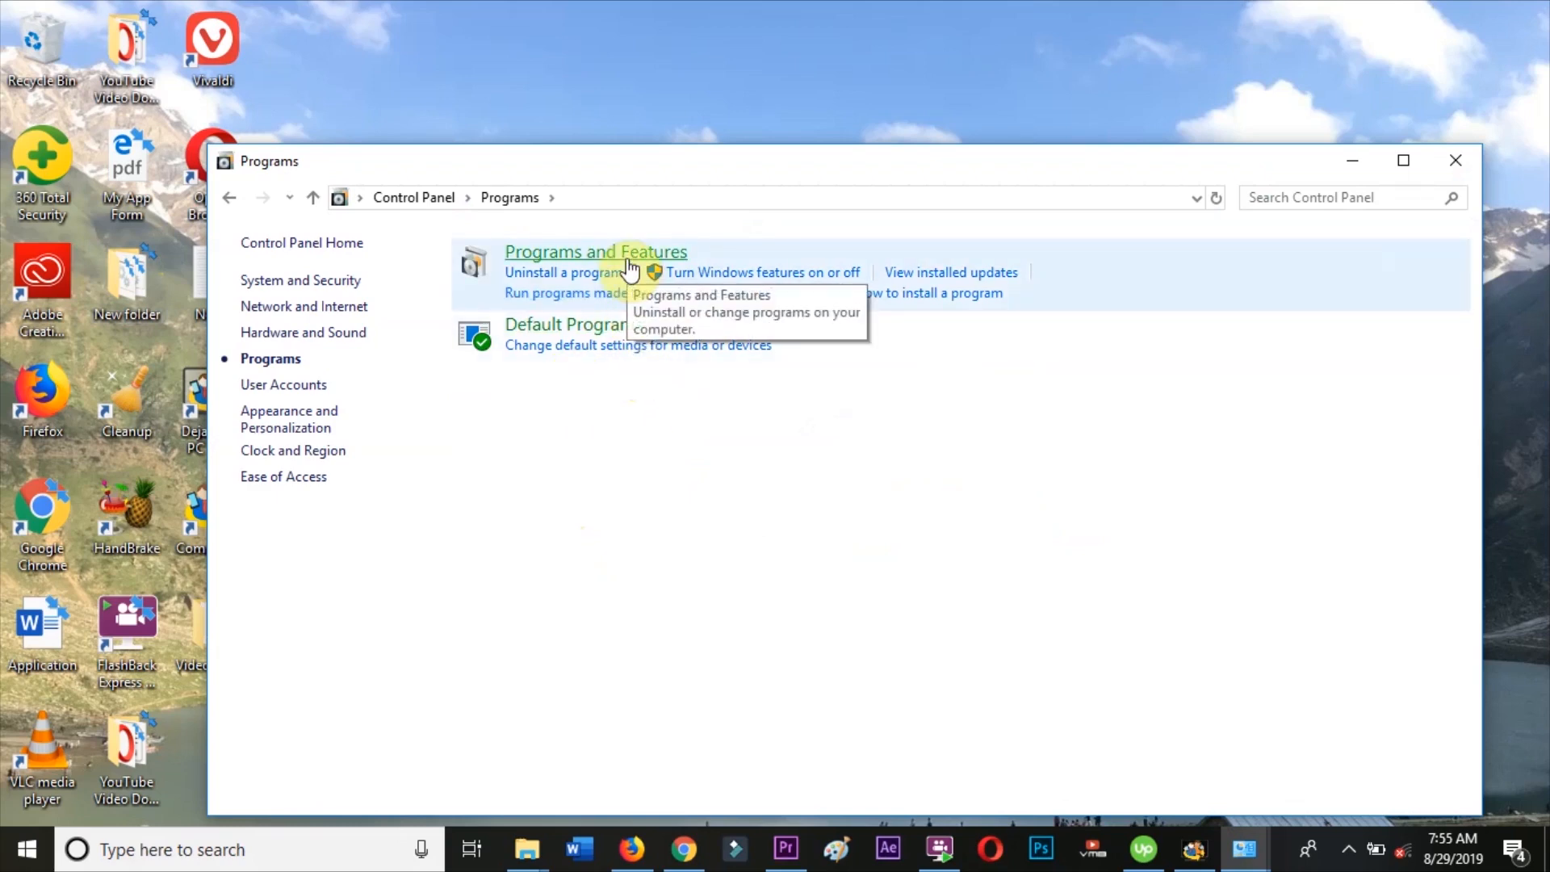
Show the change and uninstall actions for Microsoft Office Professional Plus 2016 - en-us in Programs and Features.
click(596, 251)
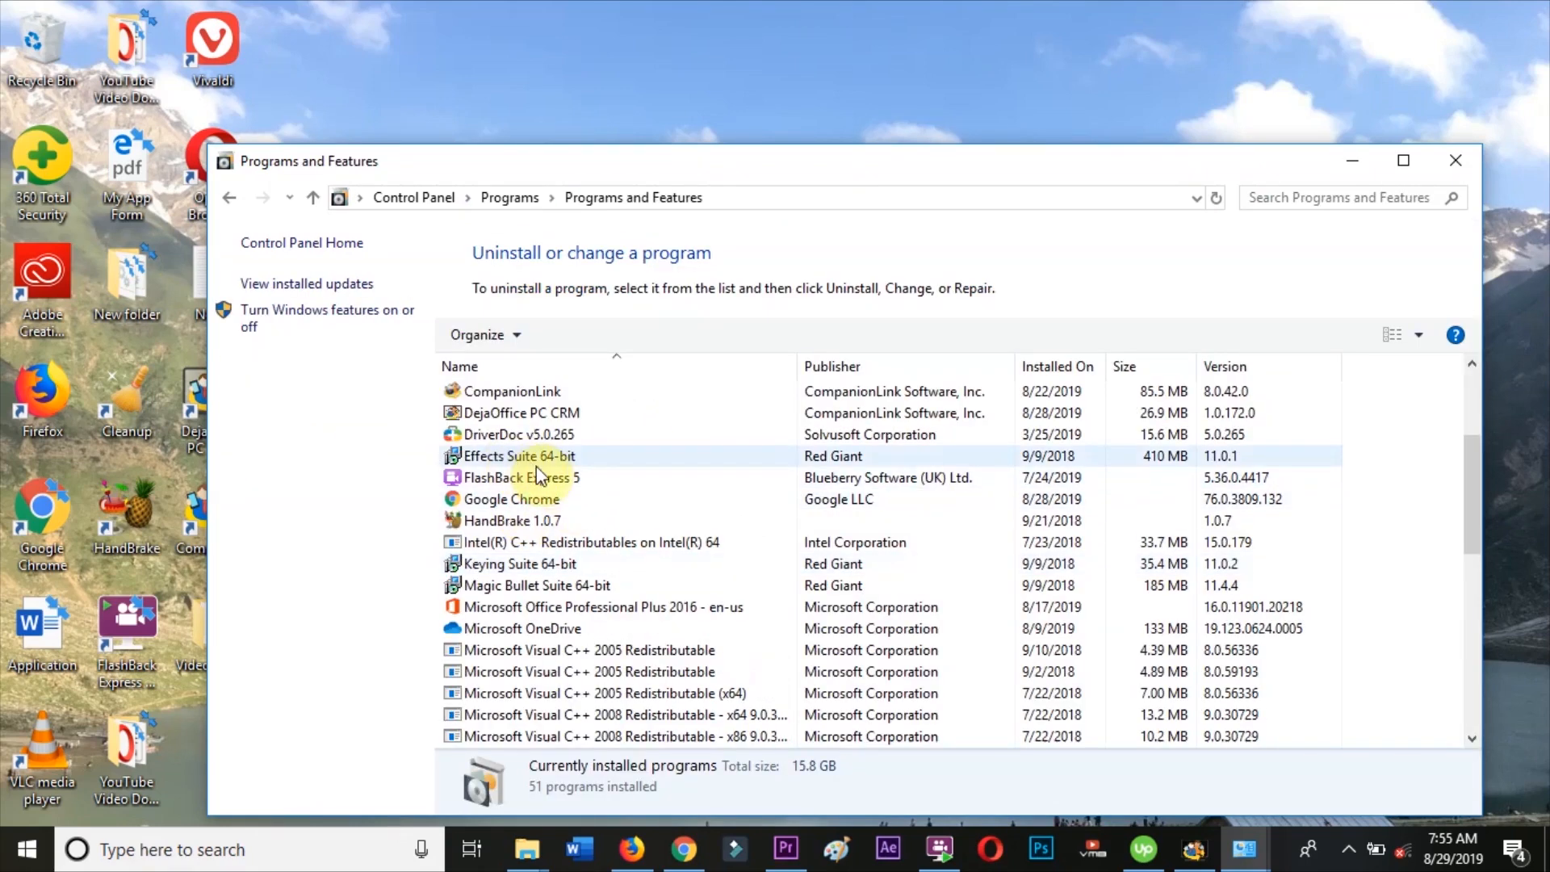
click(534, 585)
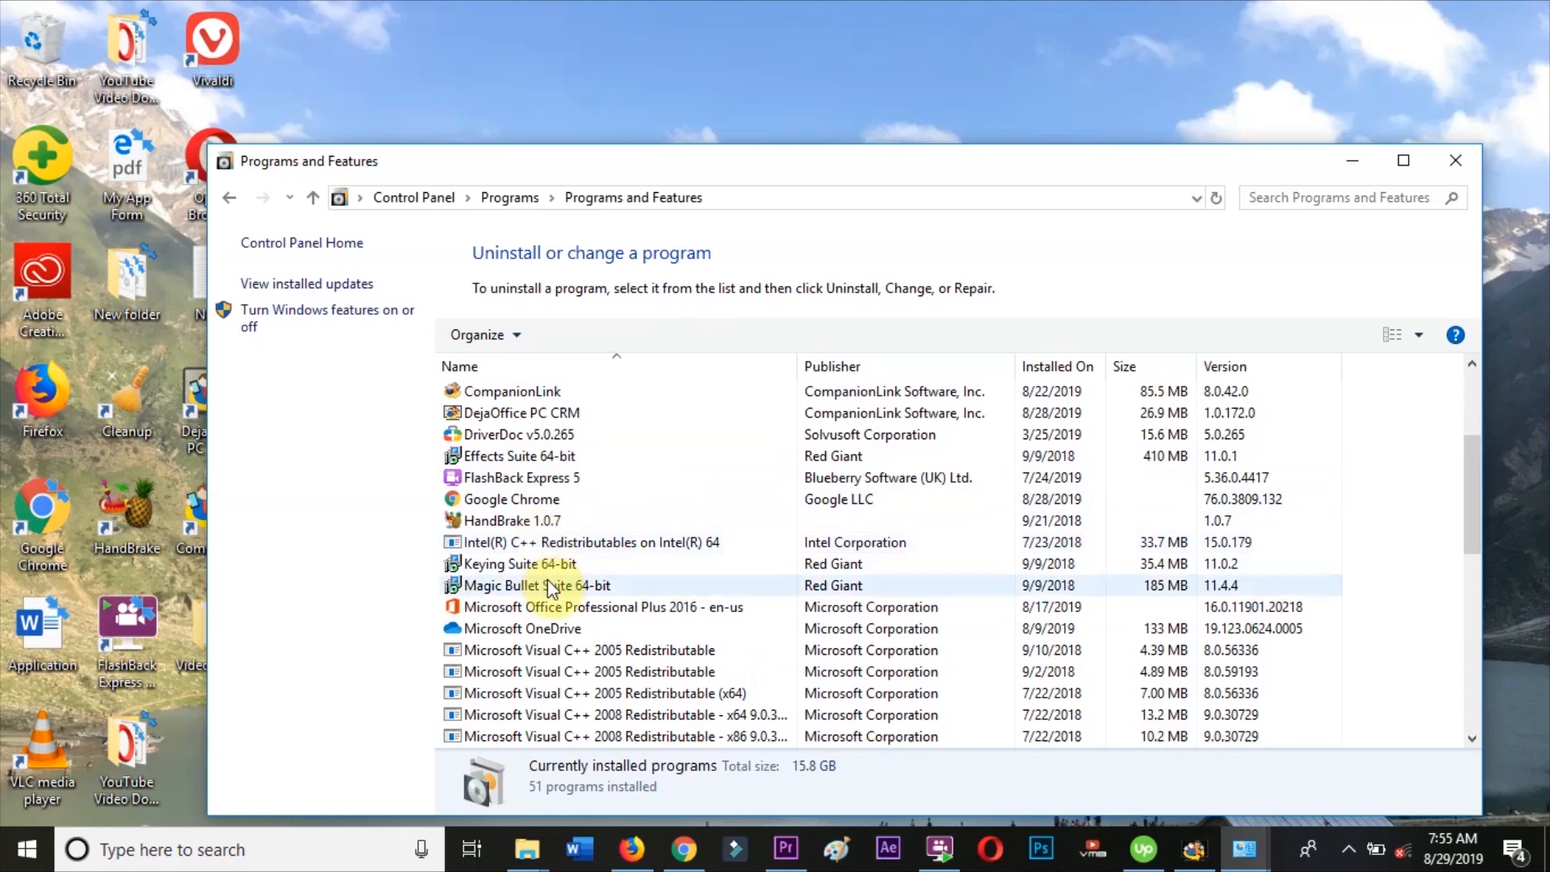
scroll(down, 3)
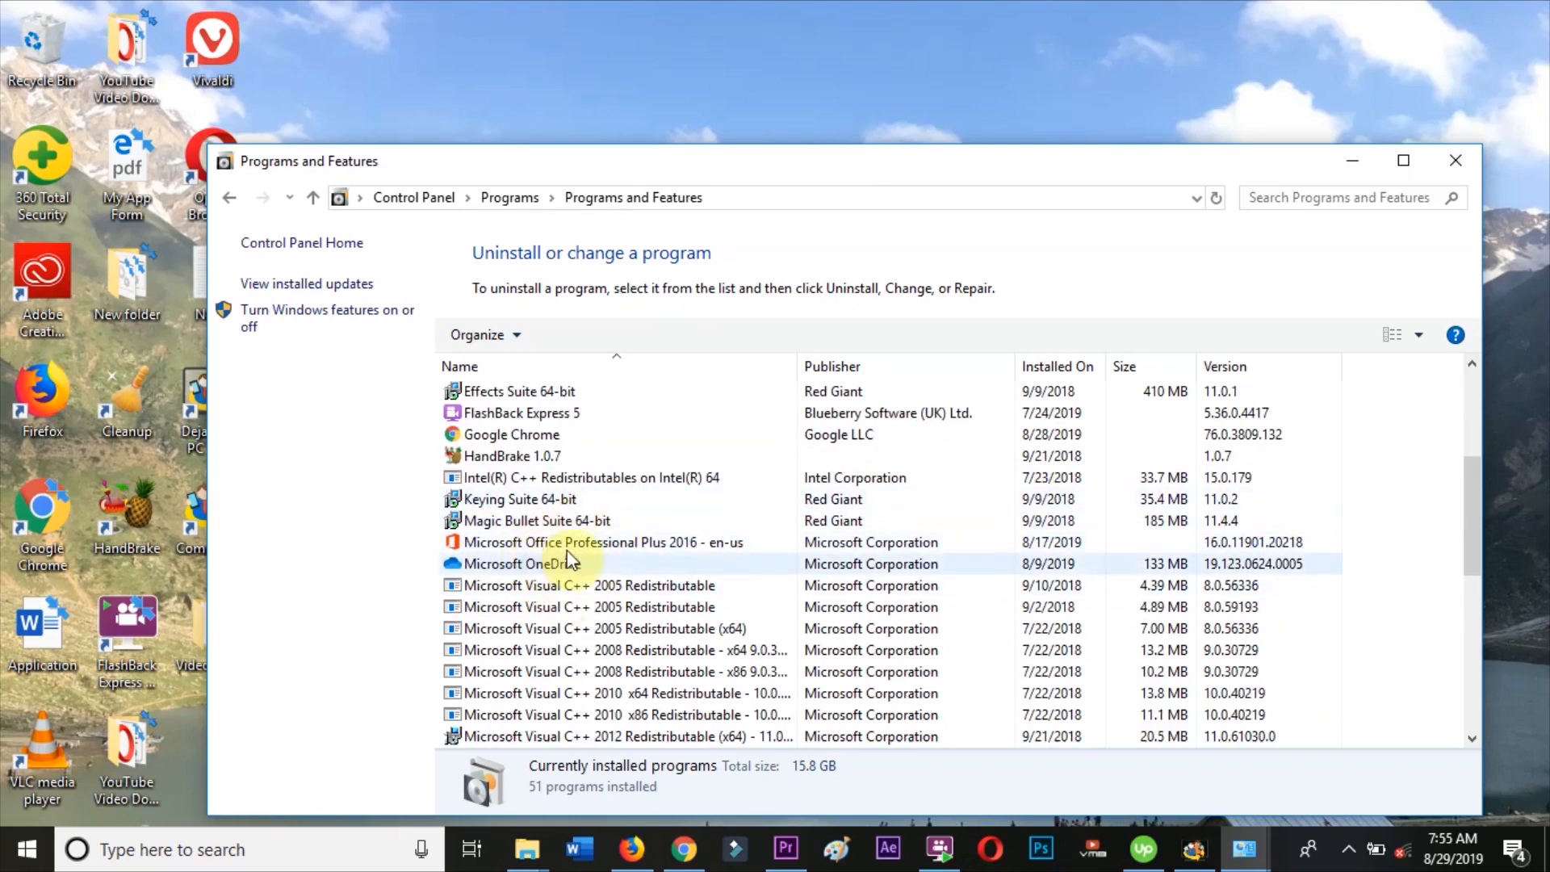
right_click(600, 542)
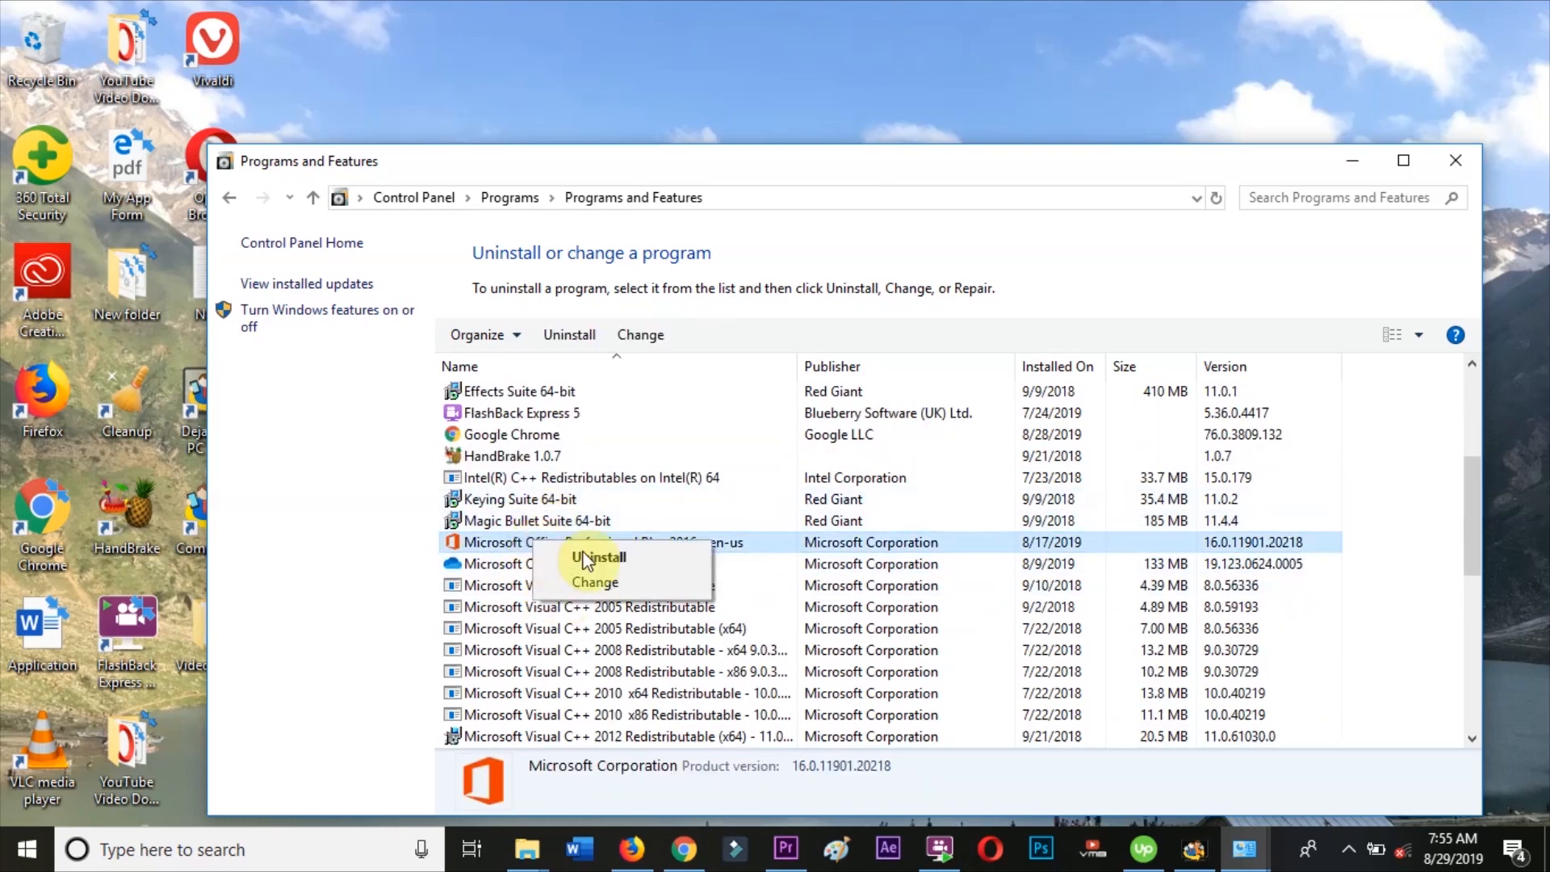
mouse_move(596, 582)
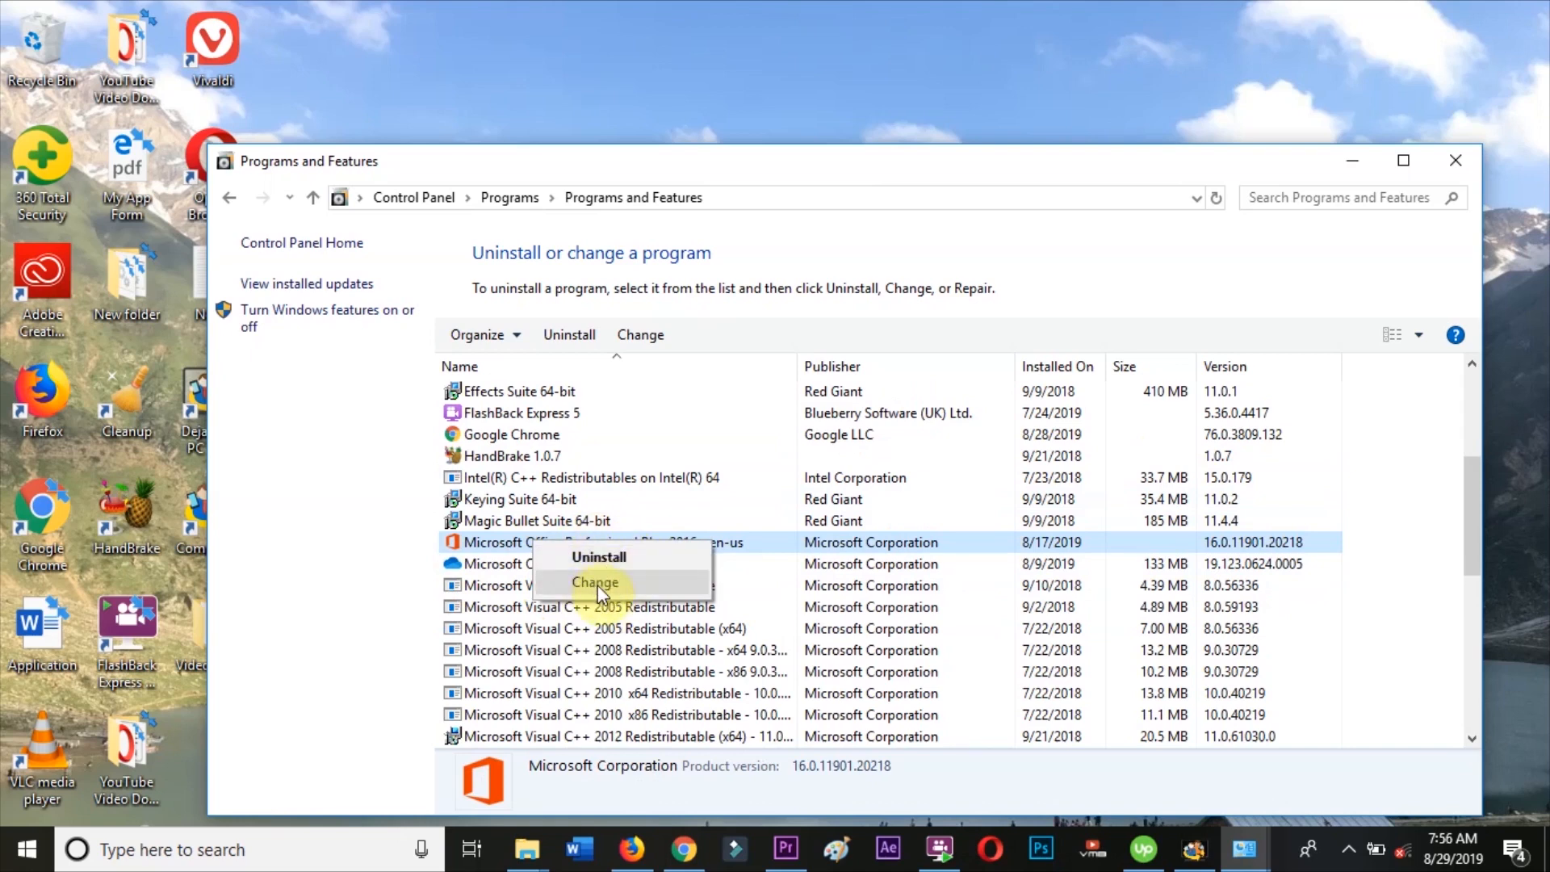
click(595, 581)
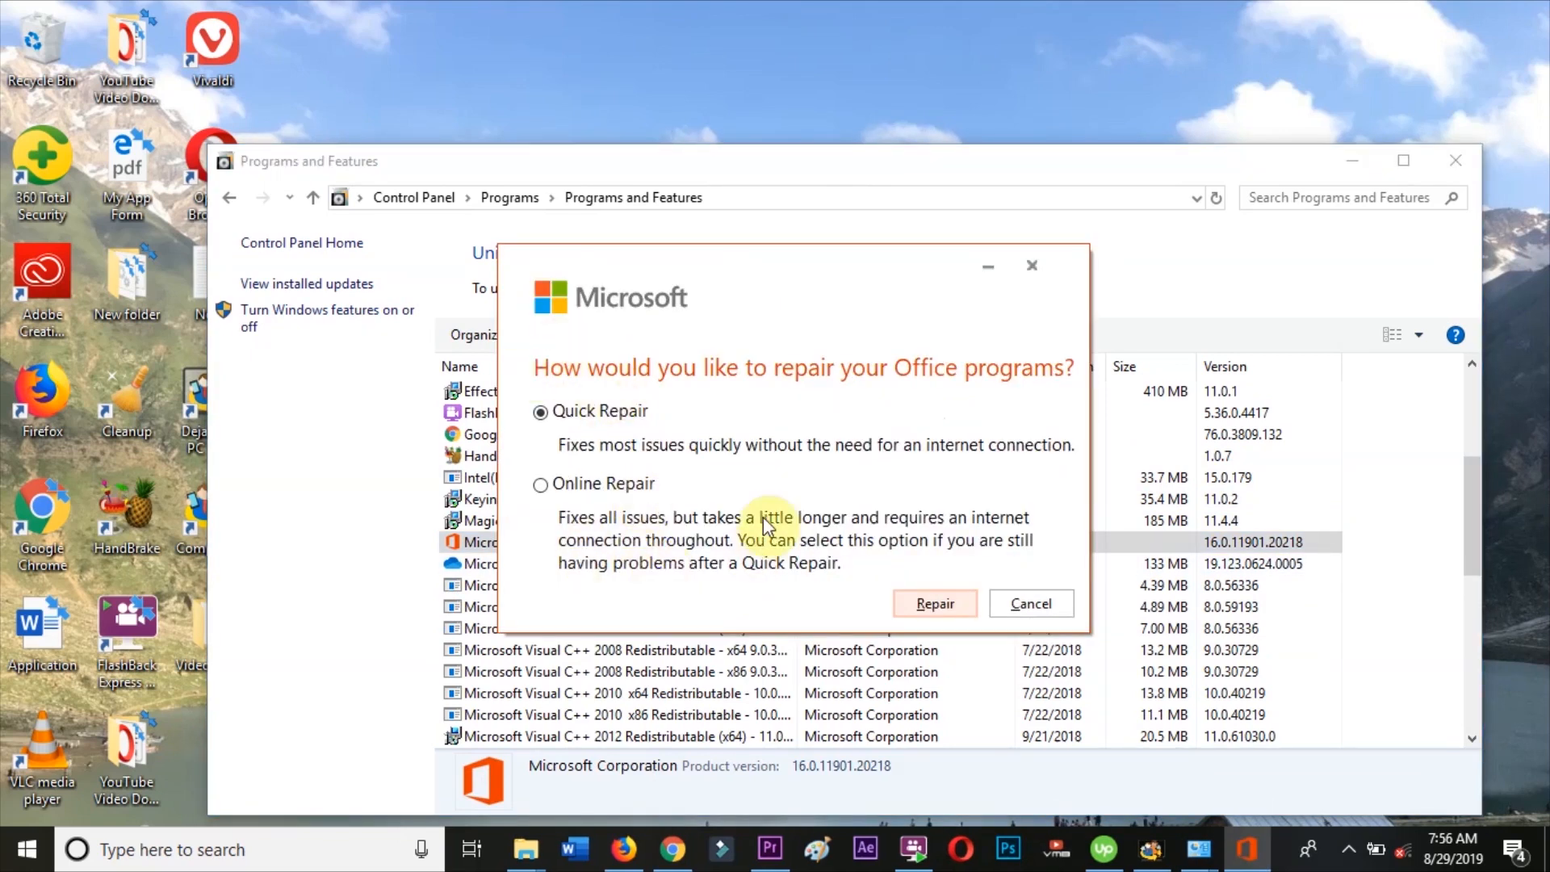
mouse_move(727, 446)
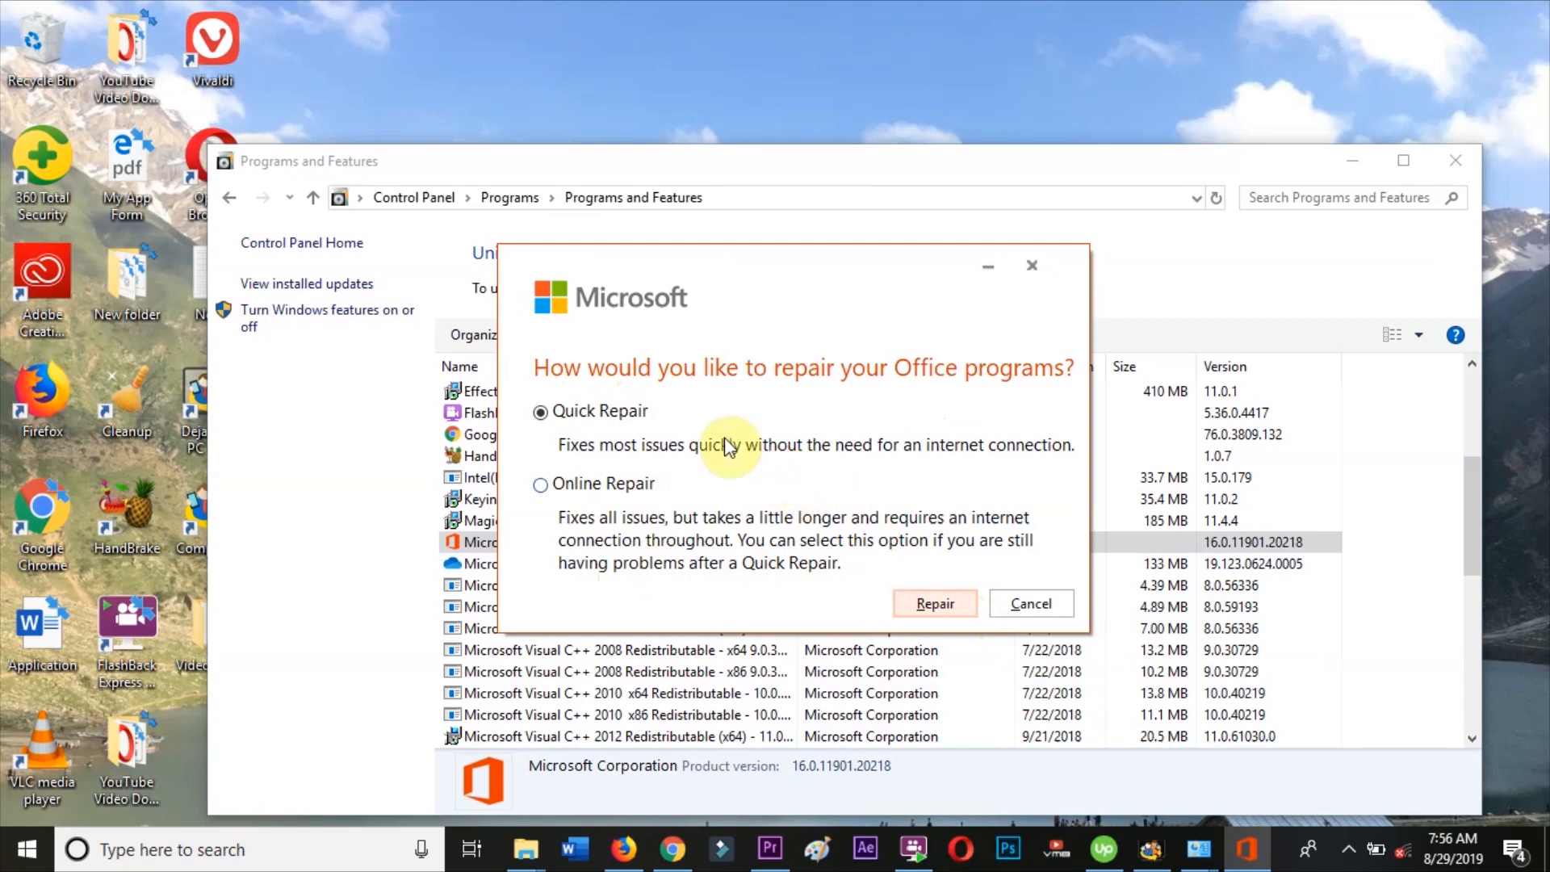
mouse_move(1028, 613)
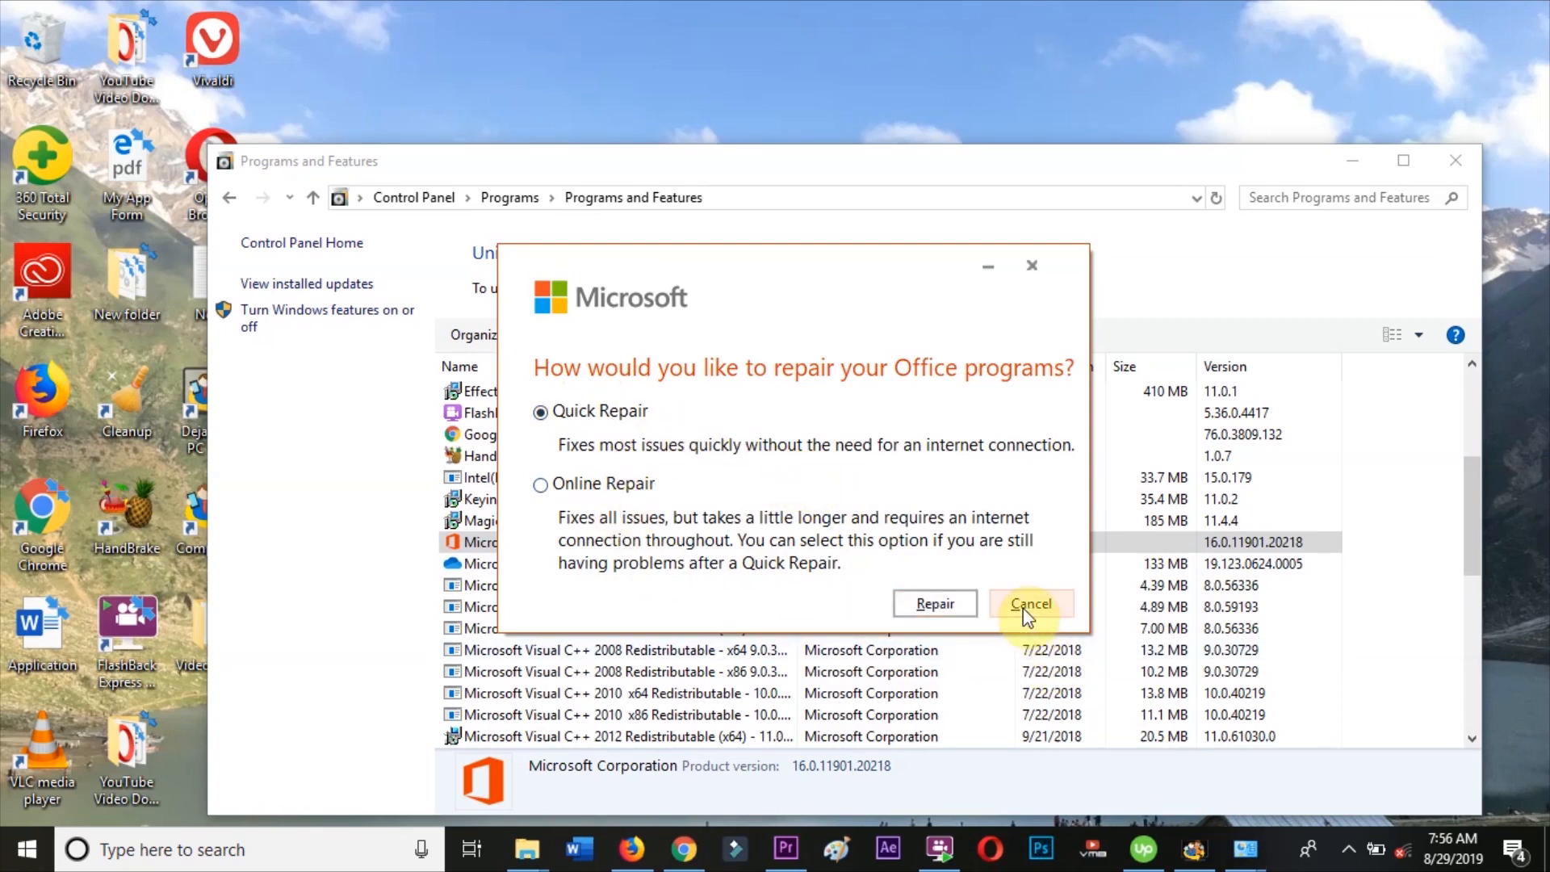
click(1030, 603)
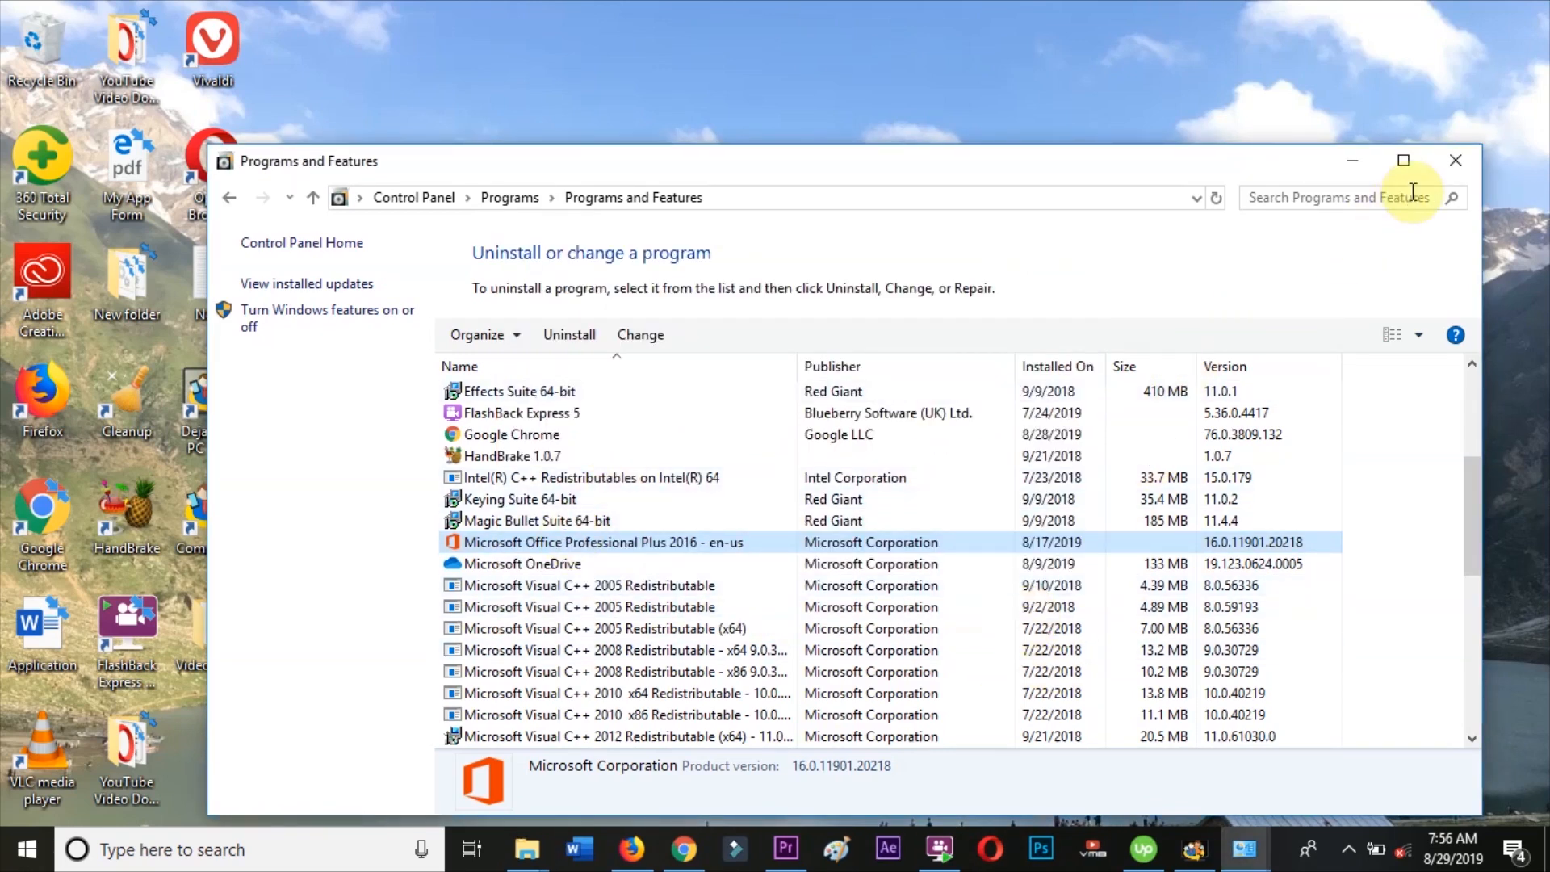